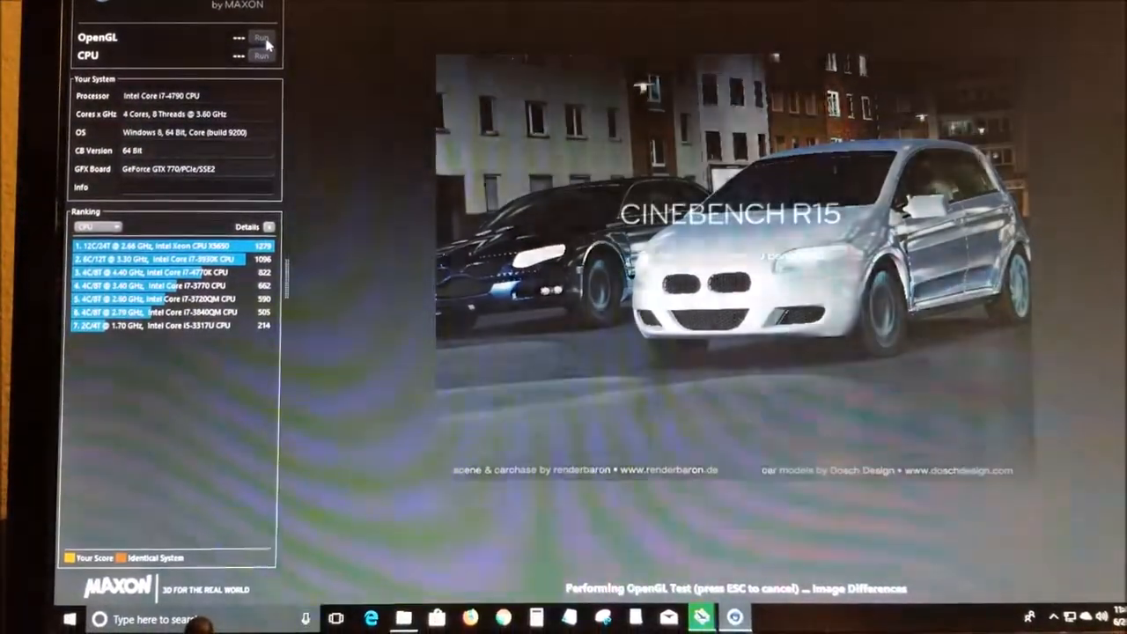
Step: Run the OpenGL car-chase benchmark and let it post its fps score to the rankings
click(261, 37)
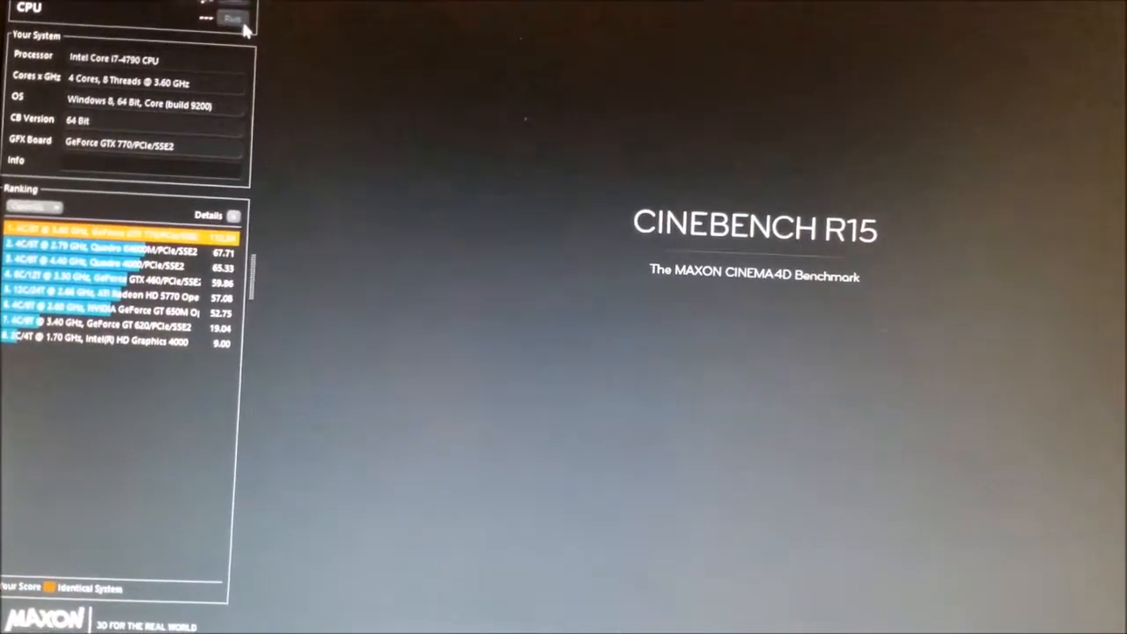
Step: Run the CPU tile-render benchmark, scoring 755 cb and ranking fourth among CPUs
click(266, 27)
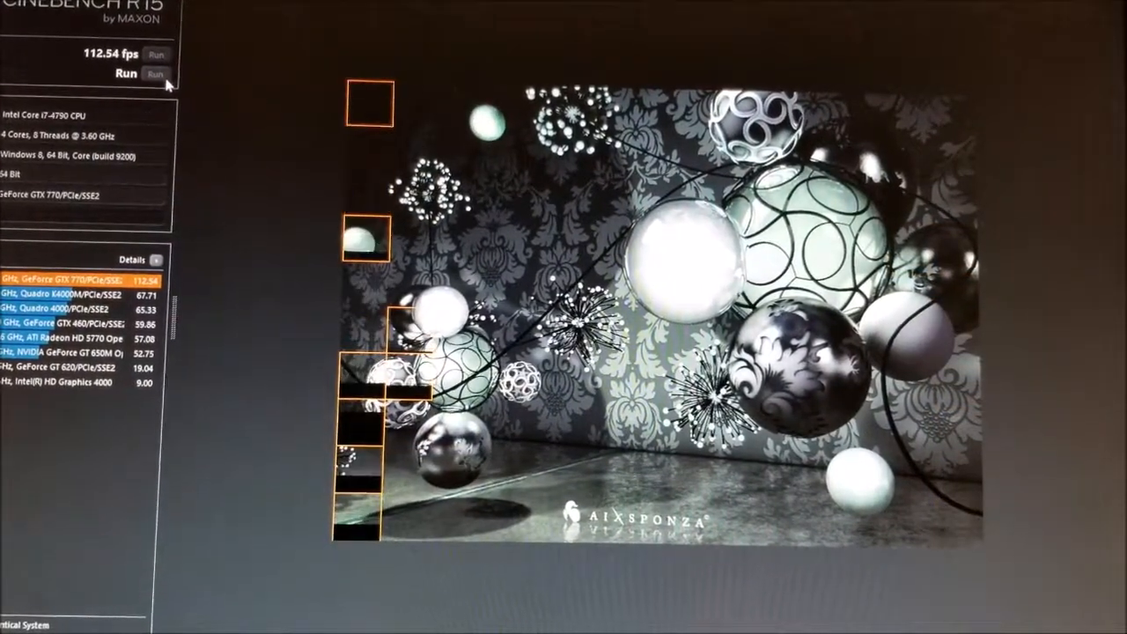
click(157, 73)
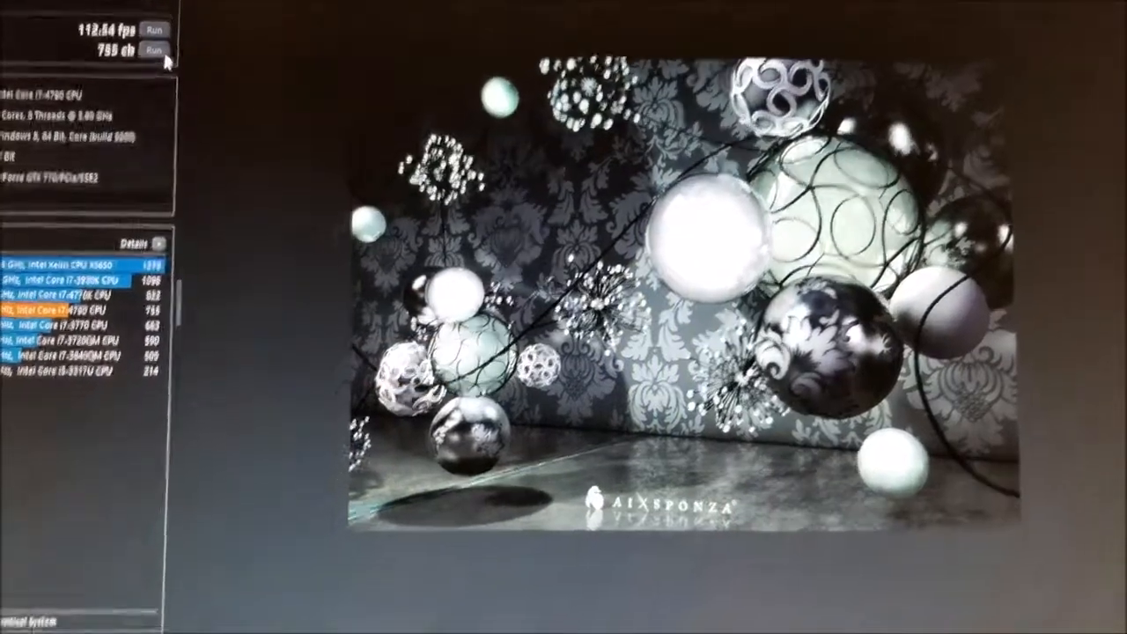